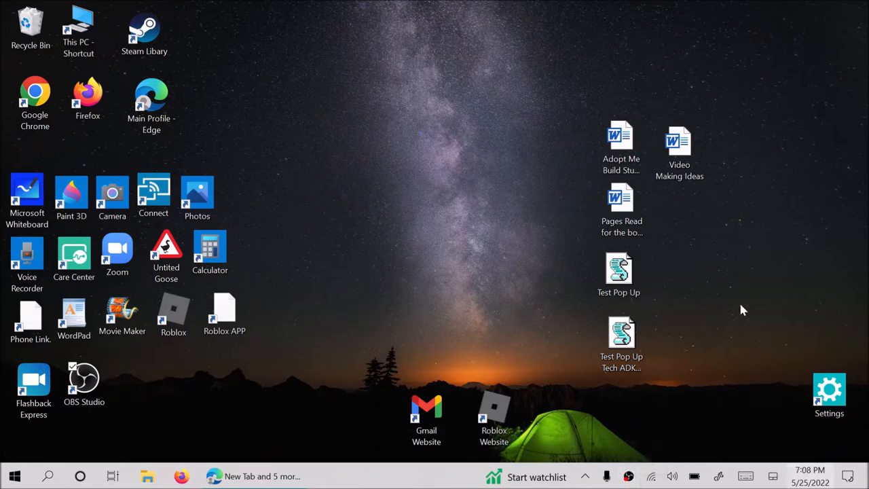
mouse_move(408, 466)
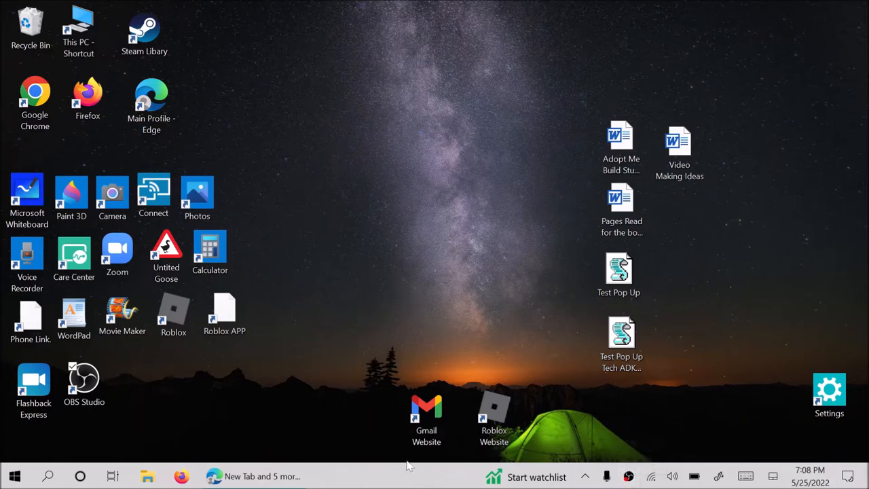
mouse_move(580, 311)
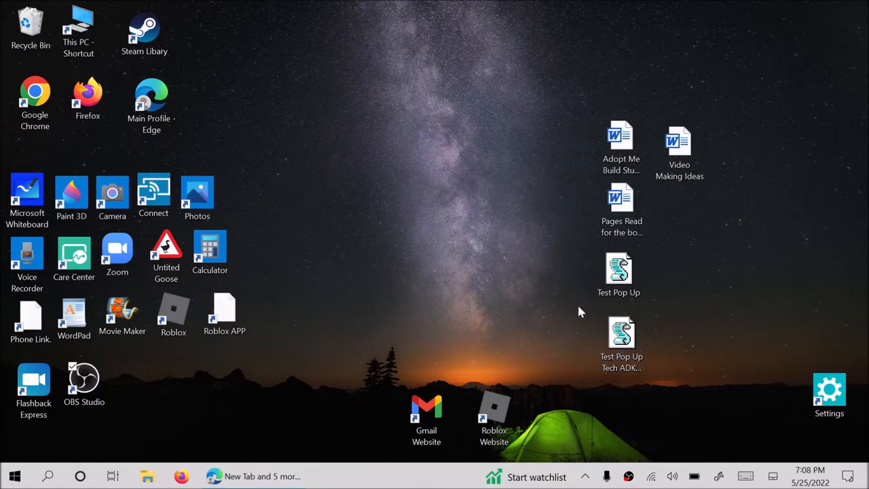
Bring up the Project display choices from Action Center, then dismiss them.
click(620, 146)
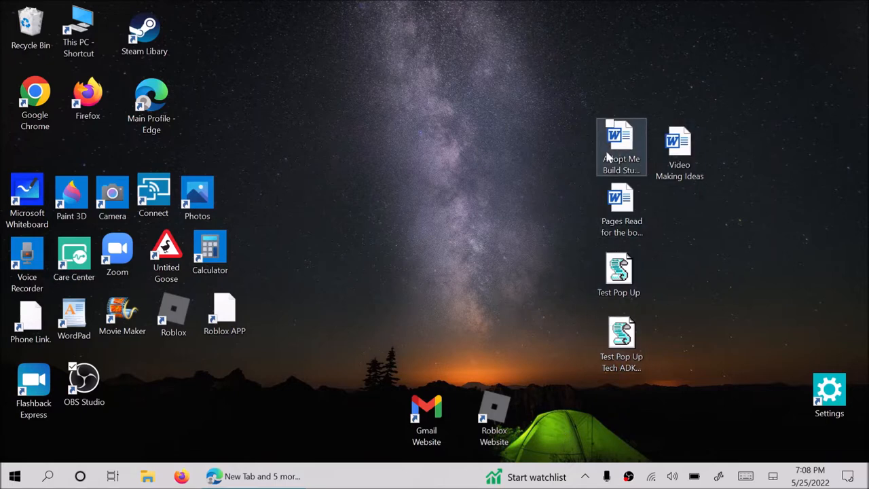
click(383, 264)
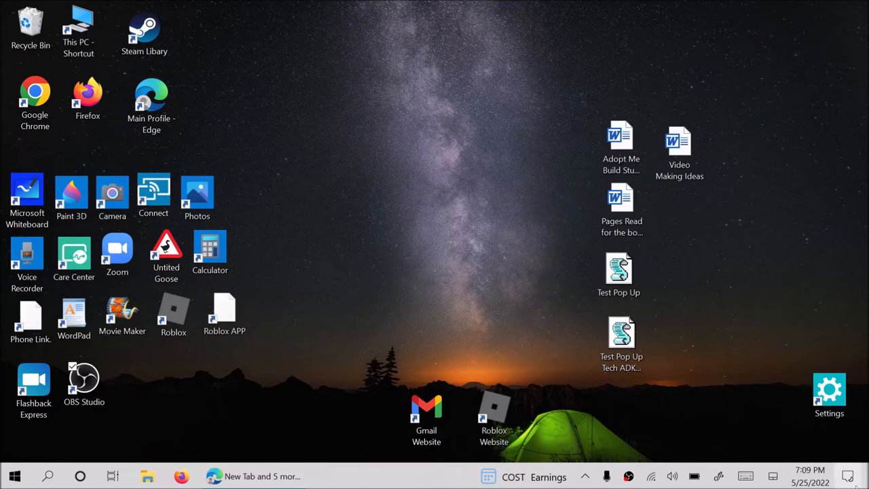
click(847, 475)
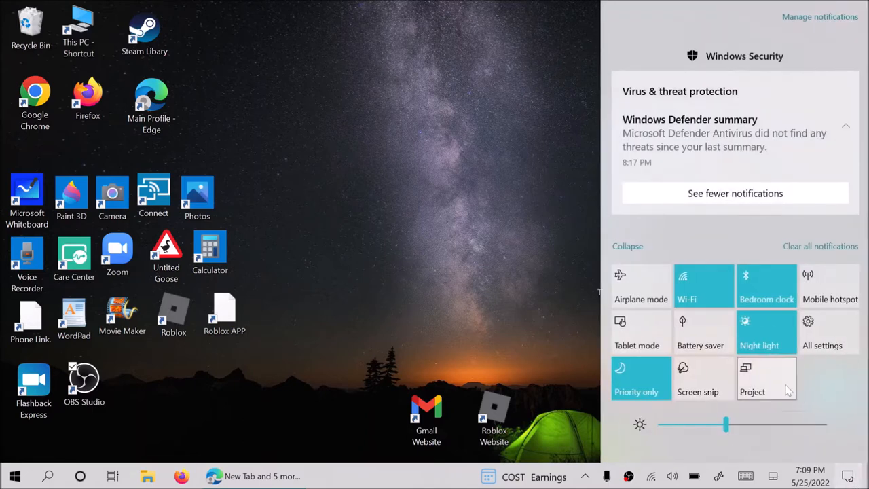
click(752, 378)
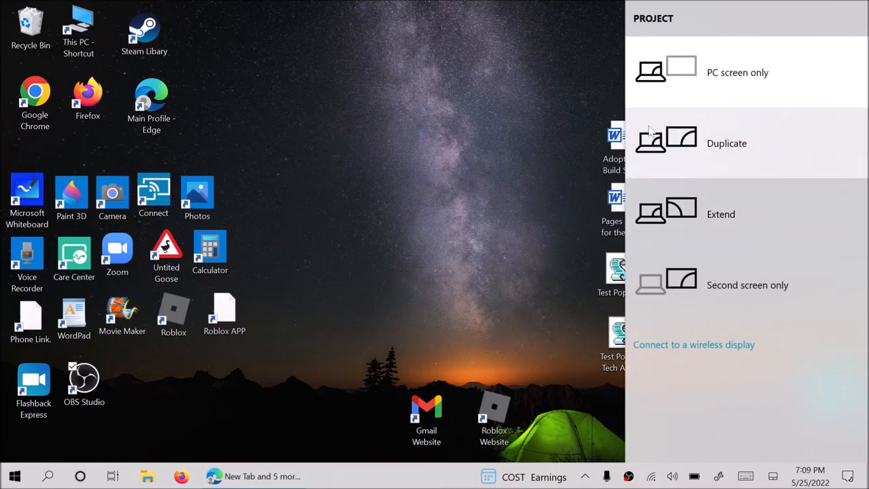
mouse_move(706, 289)
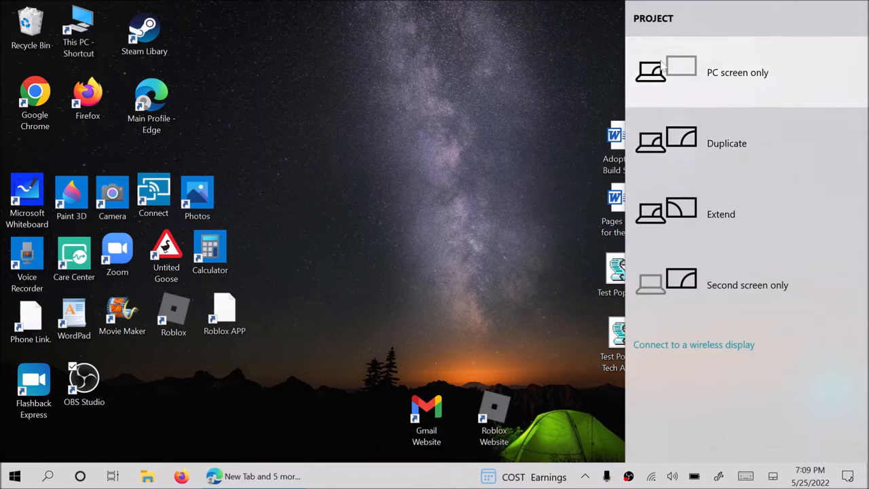
mouse_move(715, 57)
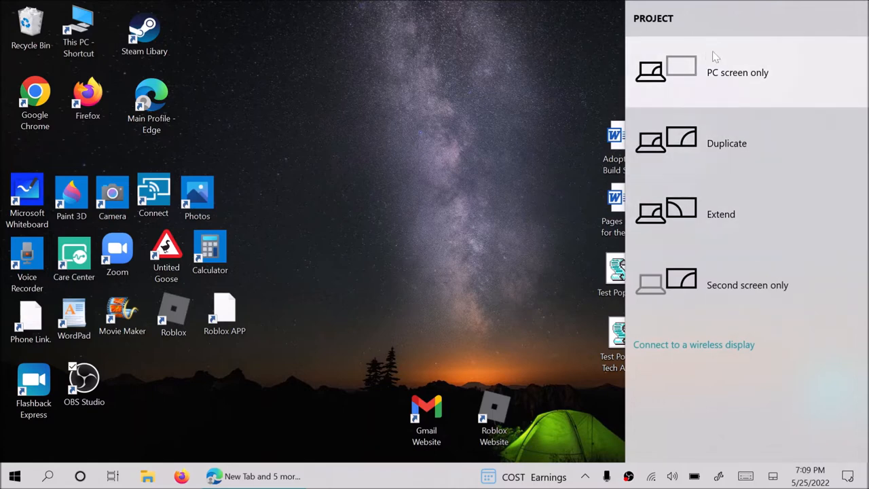
mouse_move(769, 377)
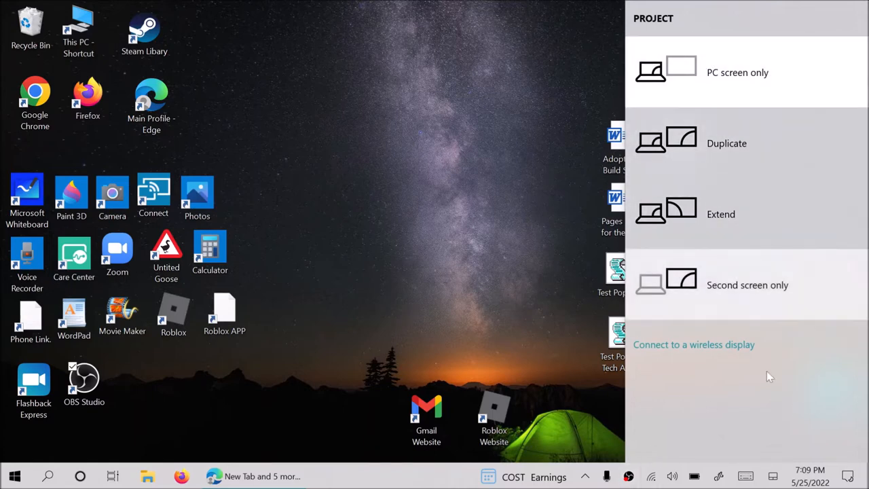
mouse_move(704, 273)
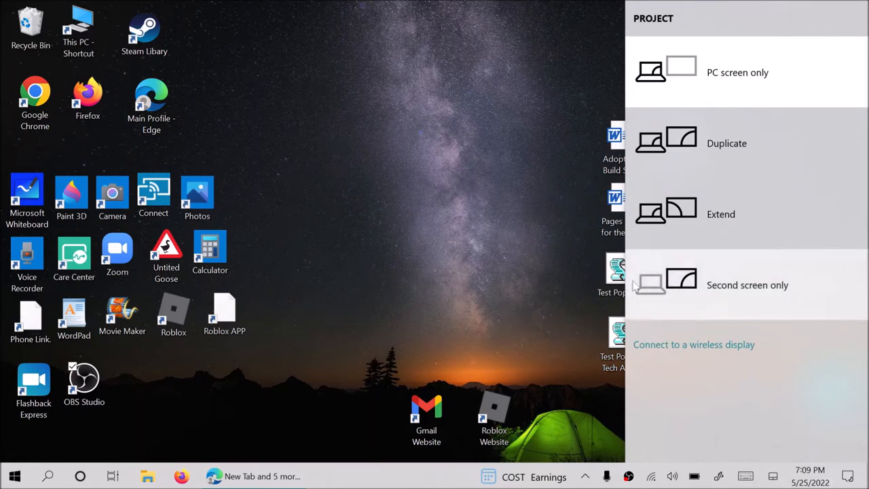
mouse_move(688, 300)
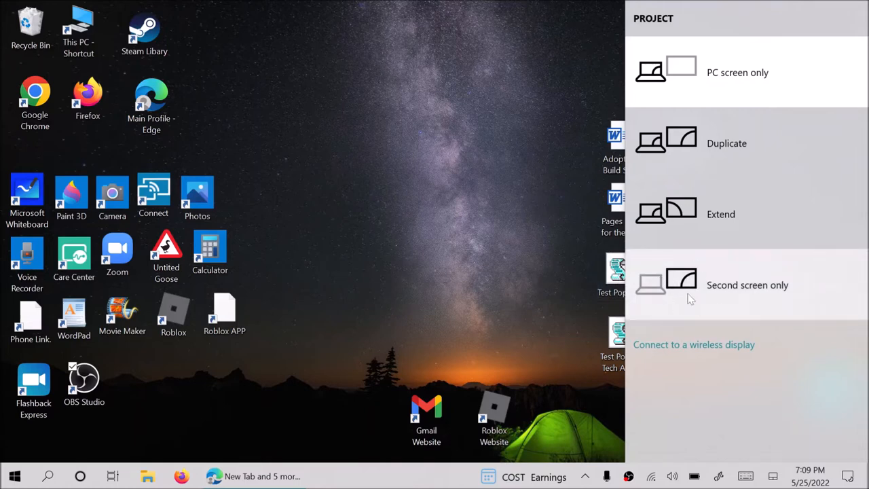
mouse_move(792, 310)
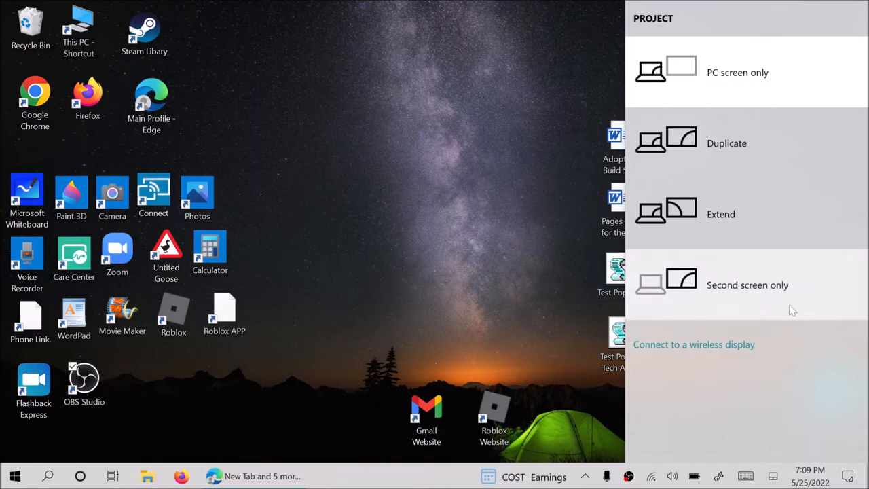
mouse_move(658, 278)
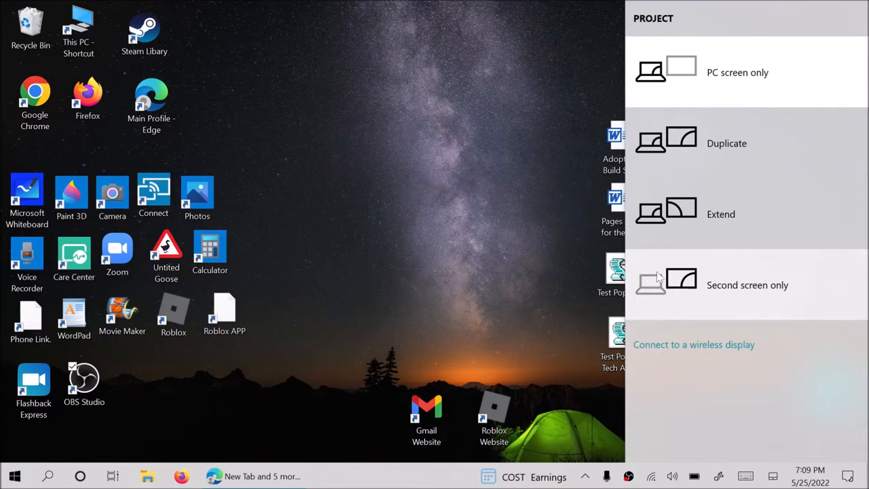
mouse_move(702, 211)
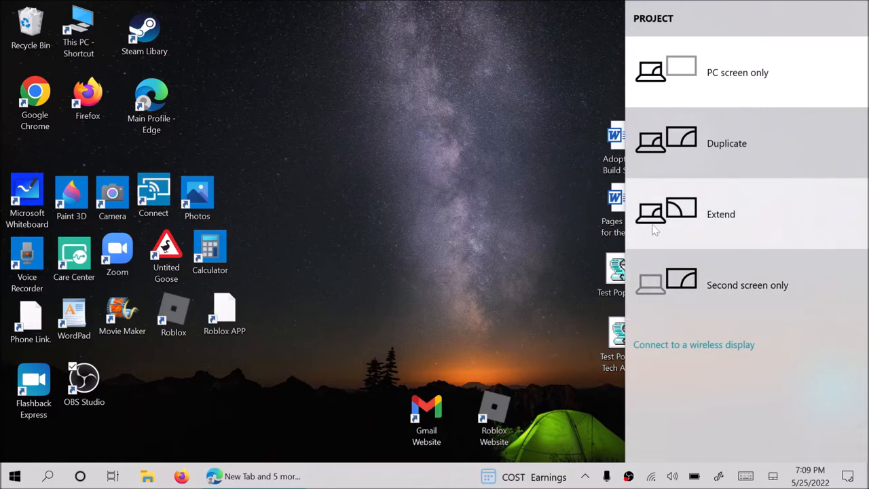
click(475, 236)
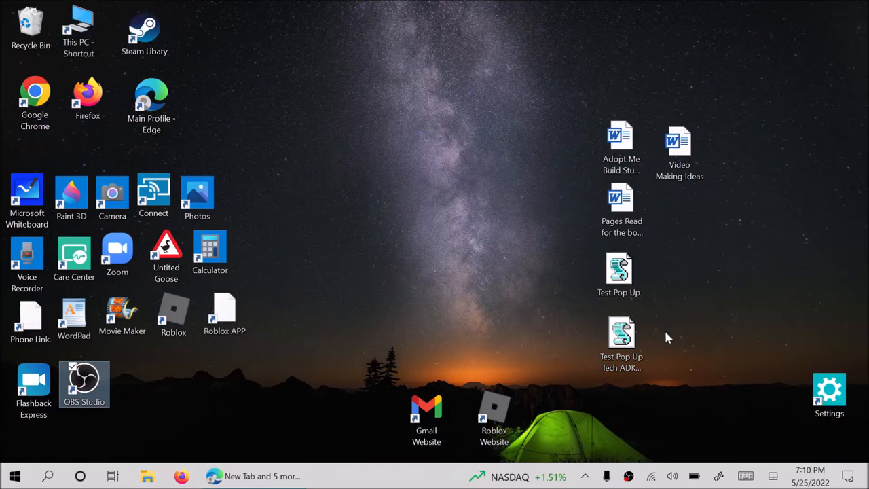
End the Windows Based Script Host task in Task Manager to remove the Edge pop-up.
click(621, 209)
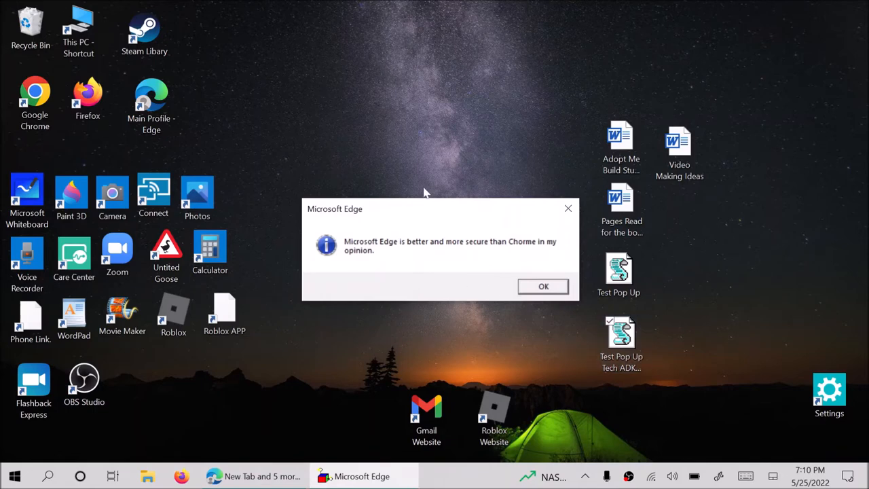
mouse_move(426, 197)
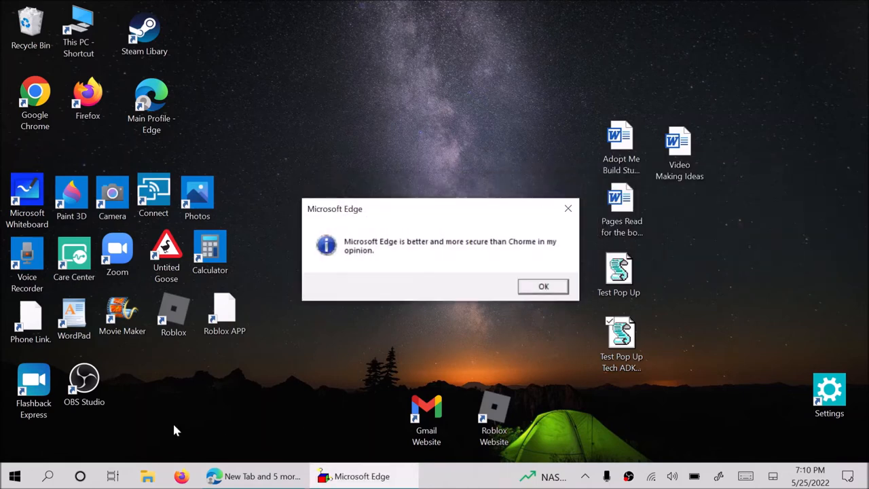
right_click(14, 475)
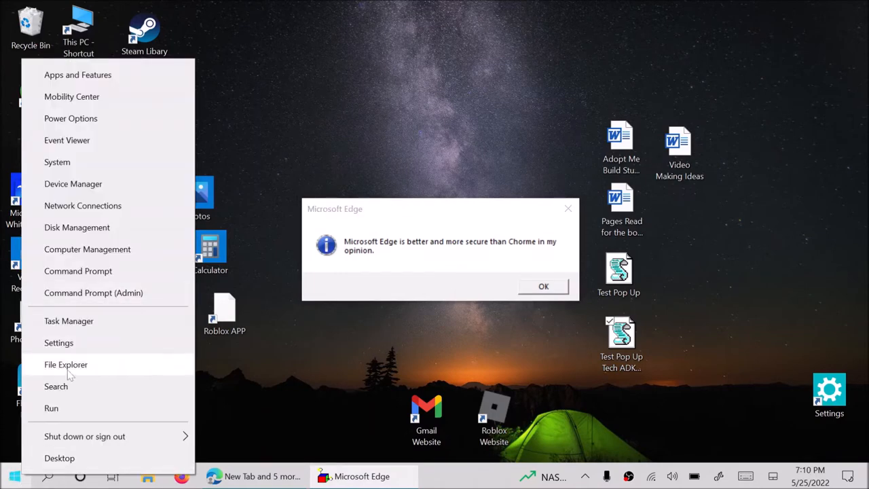
click(68, 321)
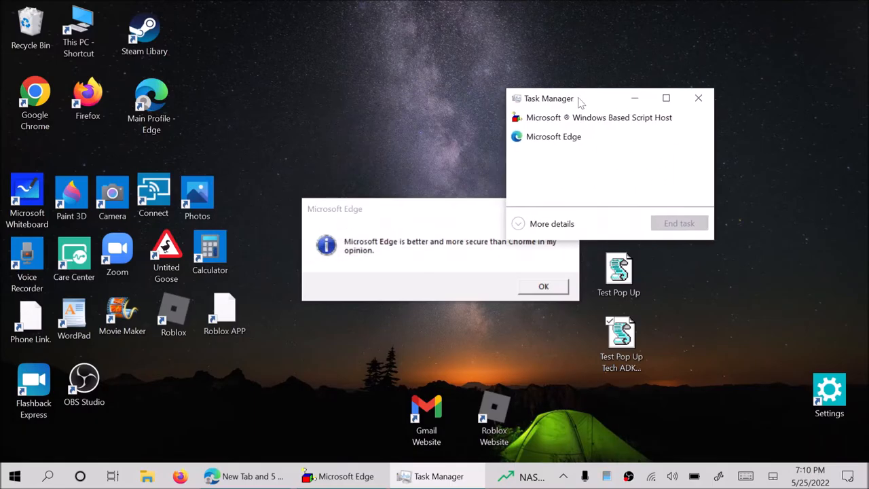
click(679, 223)
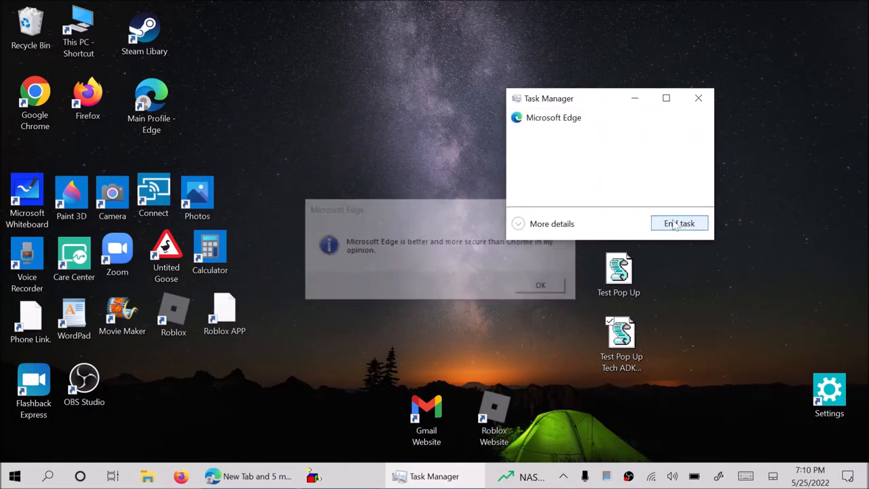
click(679, 223)
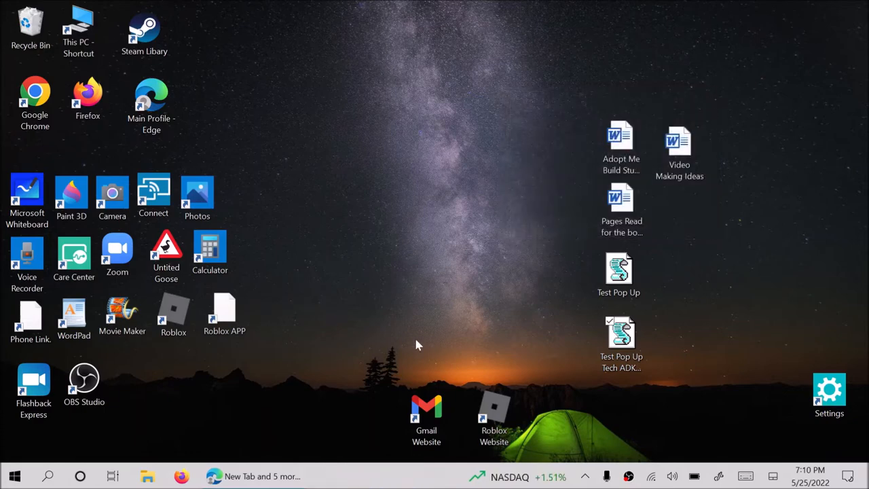
Reopen Action Center from the taskbar, showing the Windows Security no-threats summary.
click(213, 476)
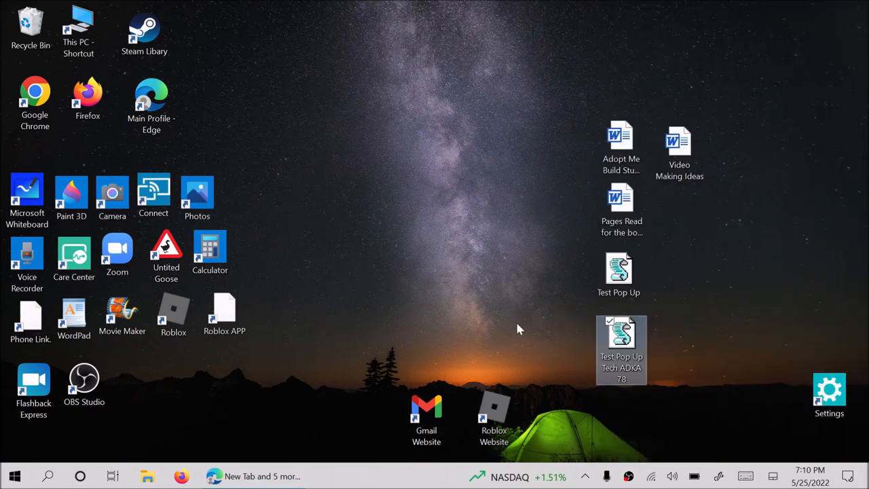
mouse_move(488, 226)
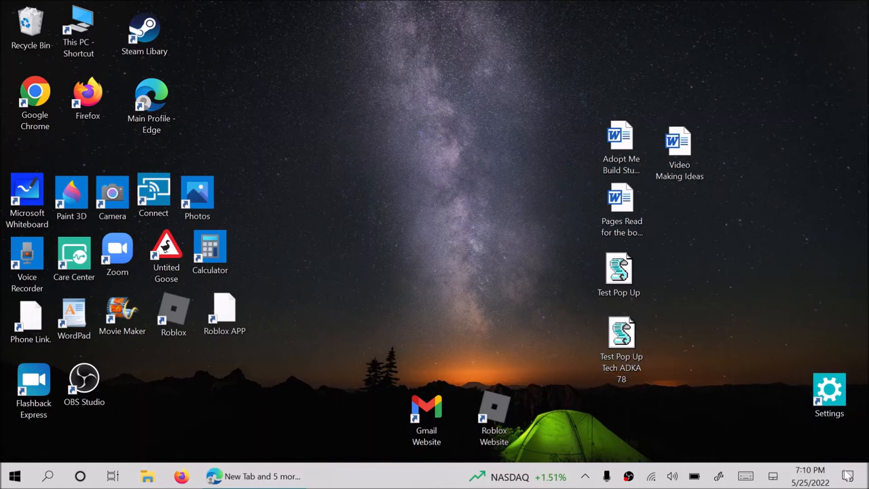
click(847, 476)
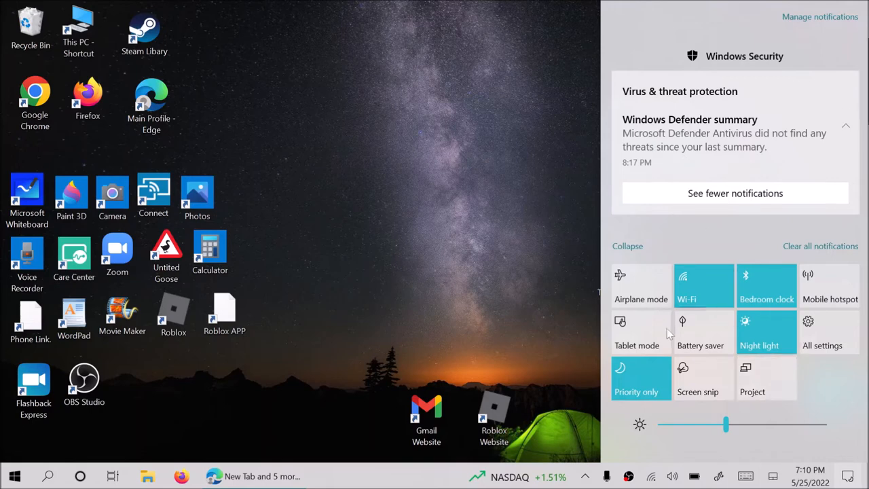
Set the Project mode to Duplicate to mirror the screen on a second display.
click(752, 377)
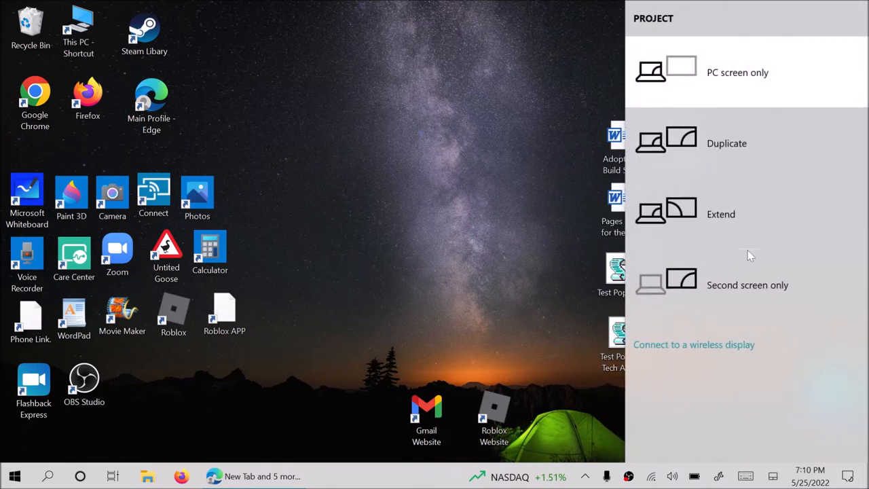
mouse_move(741, 101)
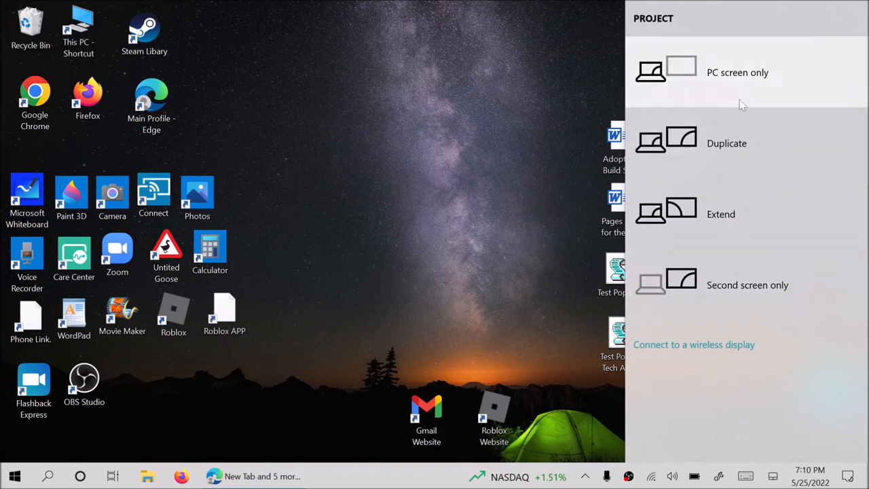
mouse_move(732, 157)
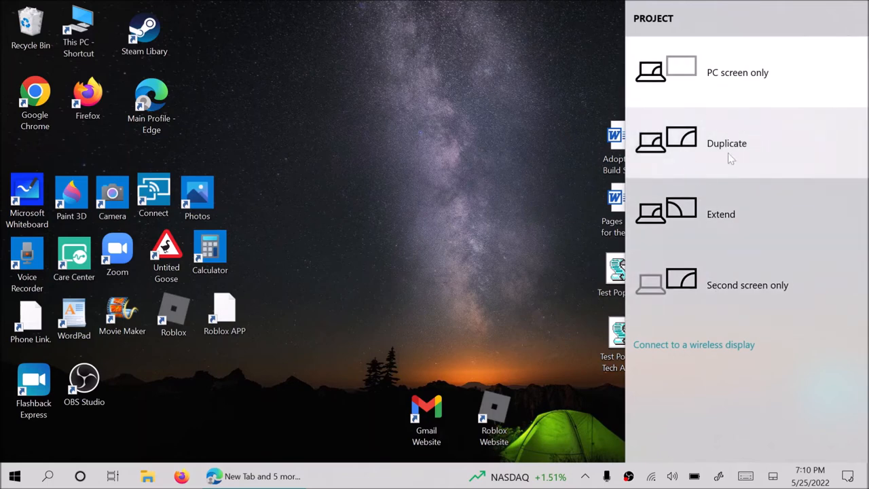
mouse_move(743, 136)
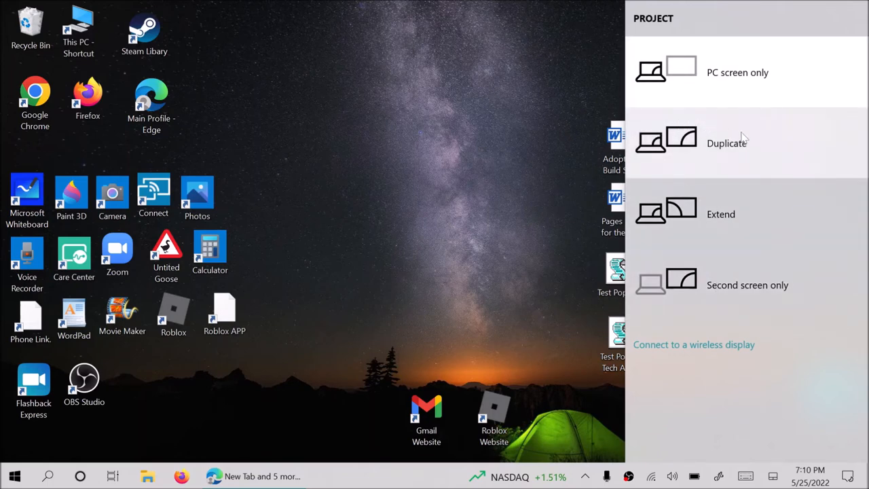
click(258, 448)
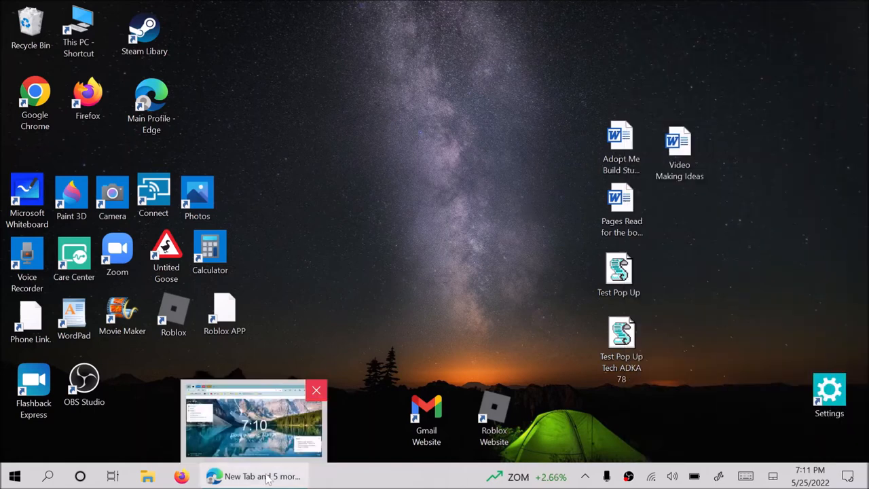
mouse_move(255, 417)
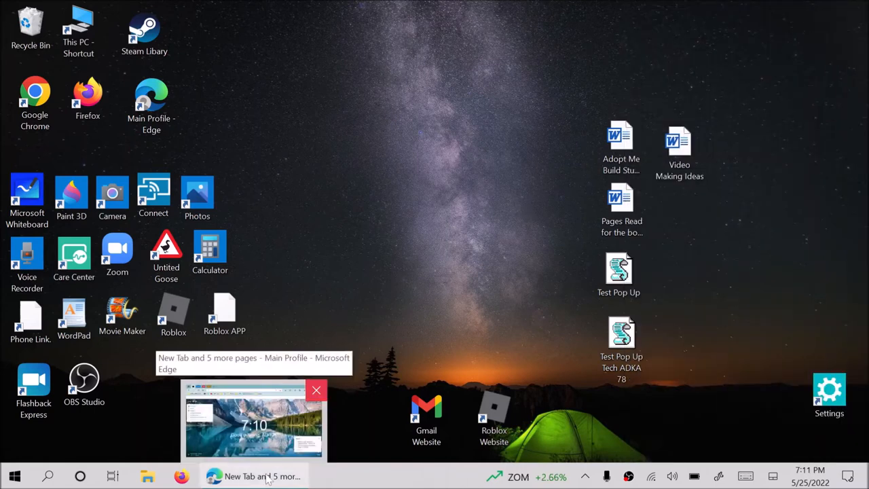
click(253, 418)
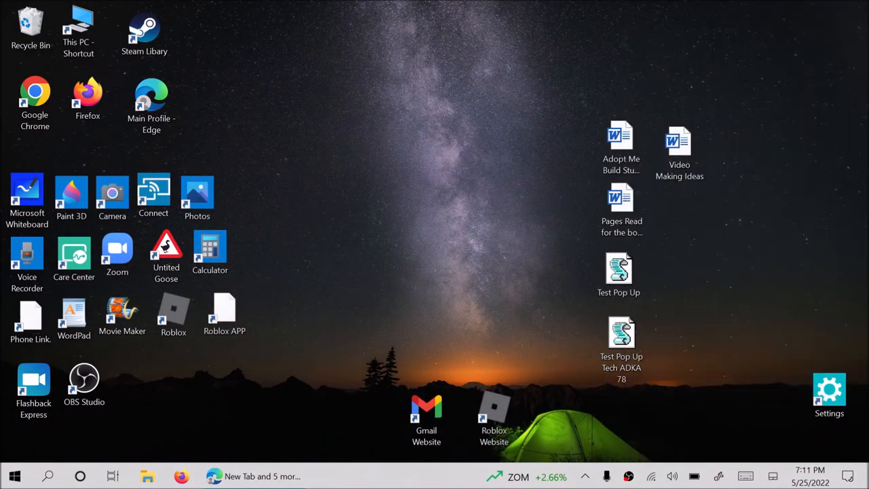
mouse_move(571, 264)
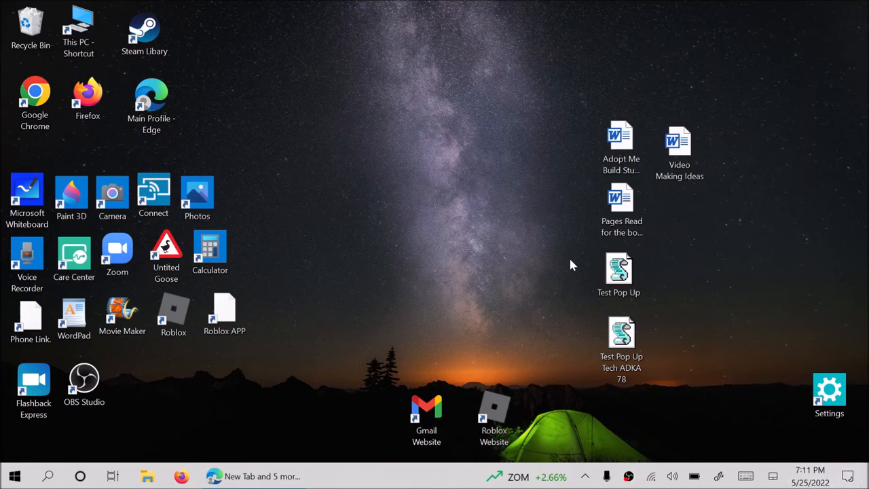